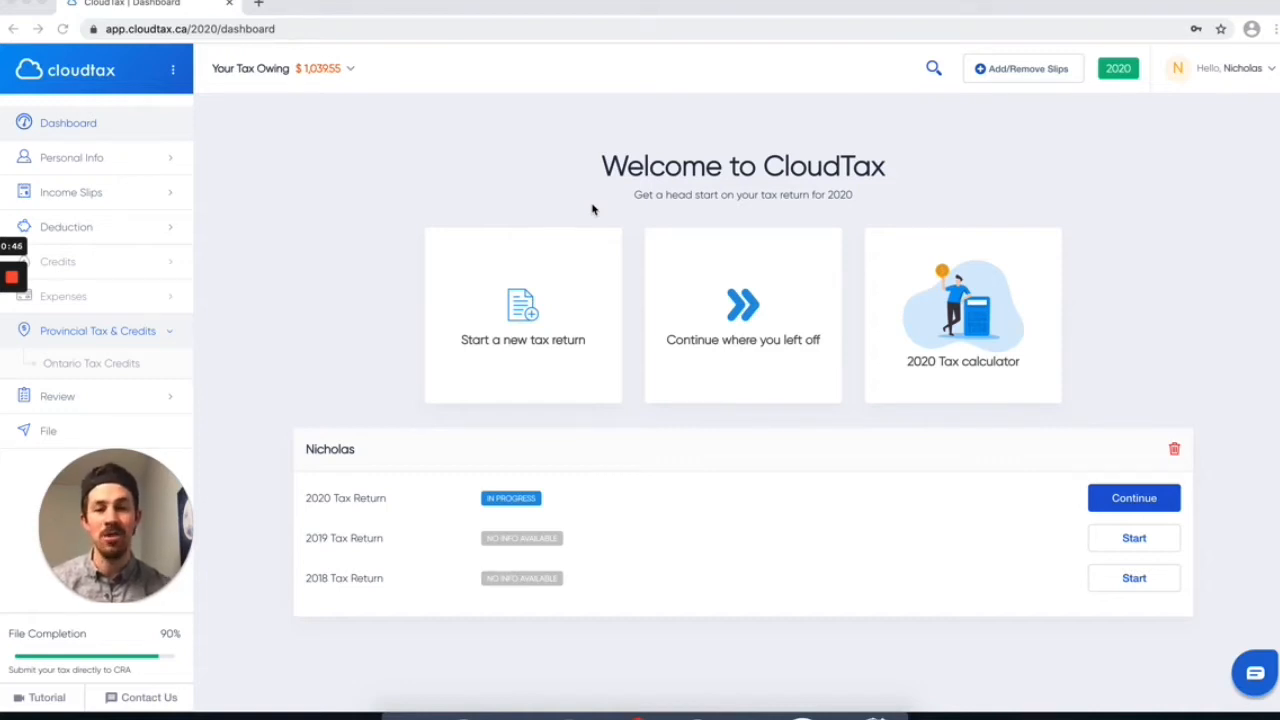
mouse_move(684, 184)
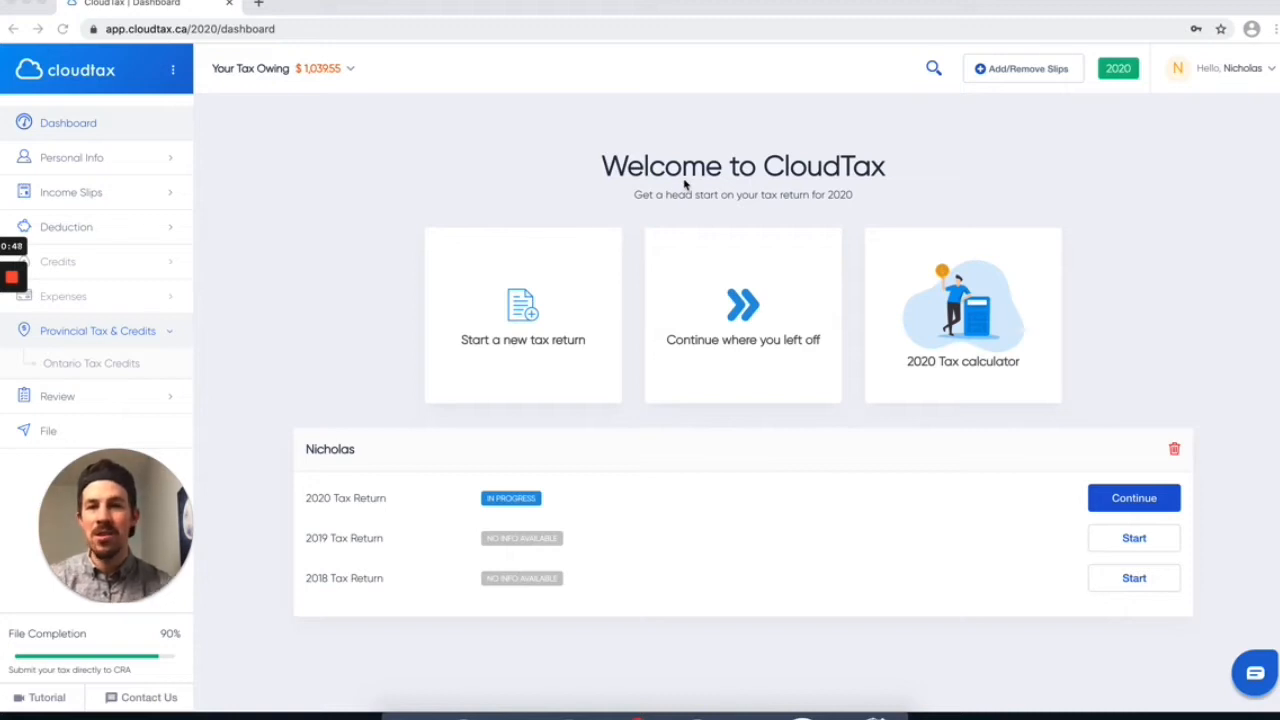
mouse_move(390, 328)
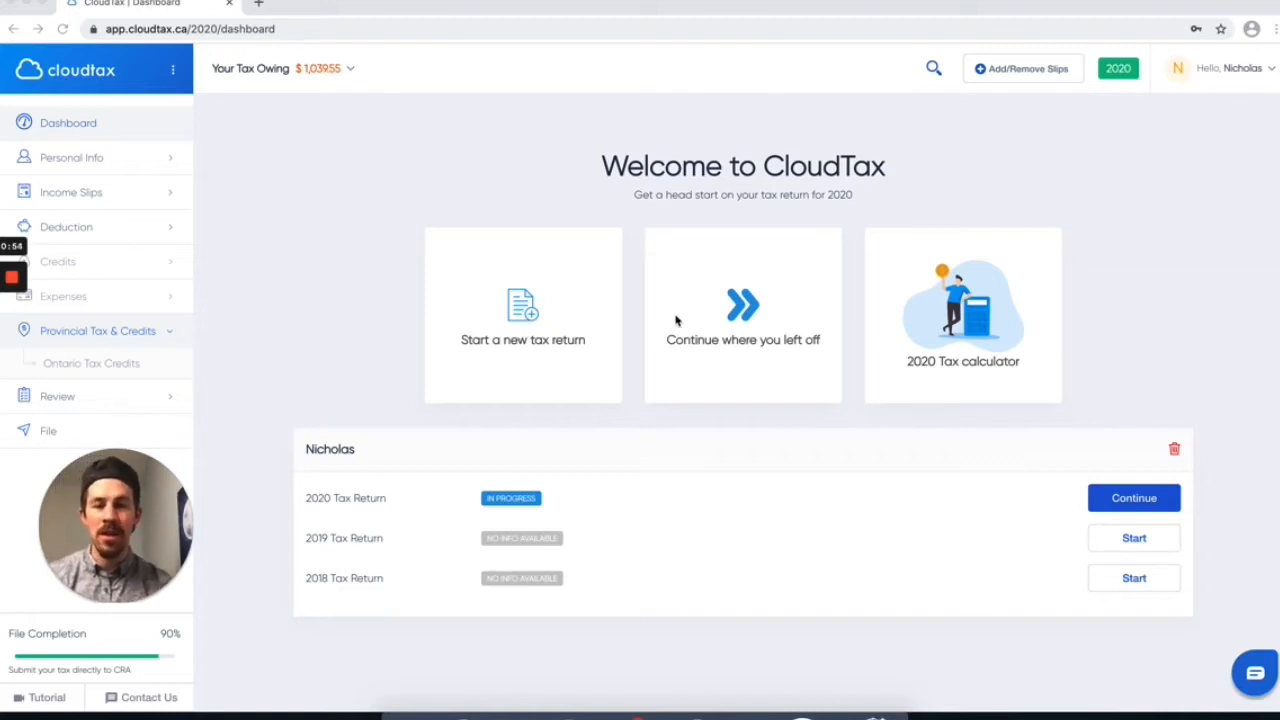
mouse_move(736, 324)
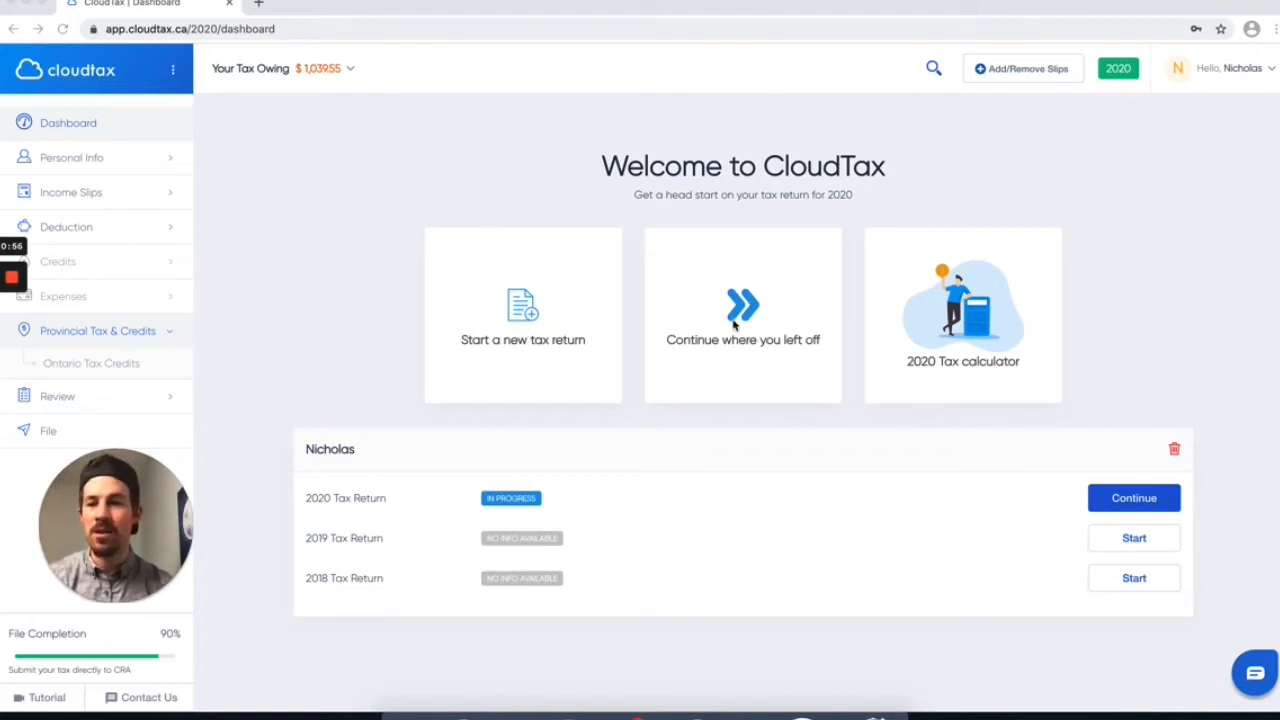
mouse_move(884, 318)
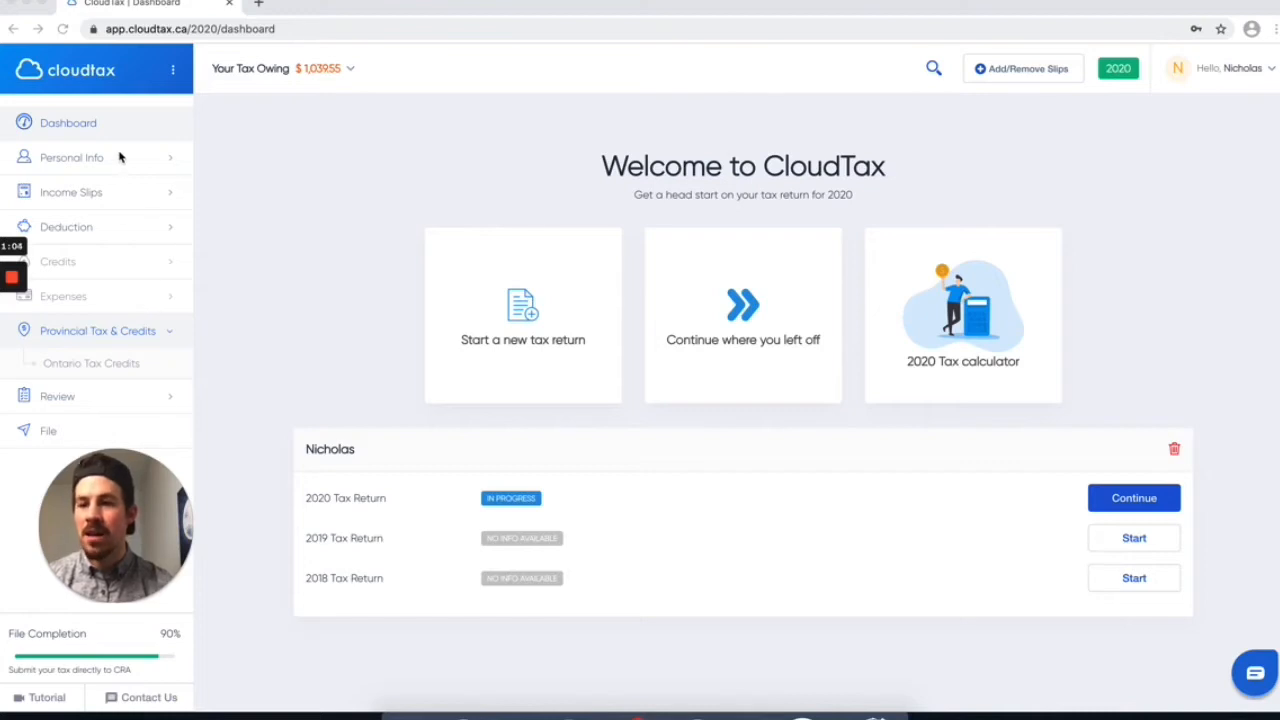
mouse_move(108, 228)
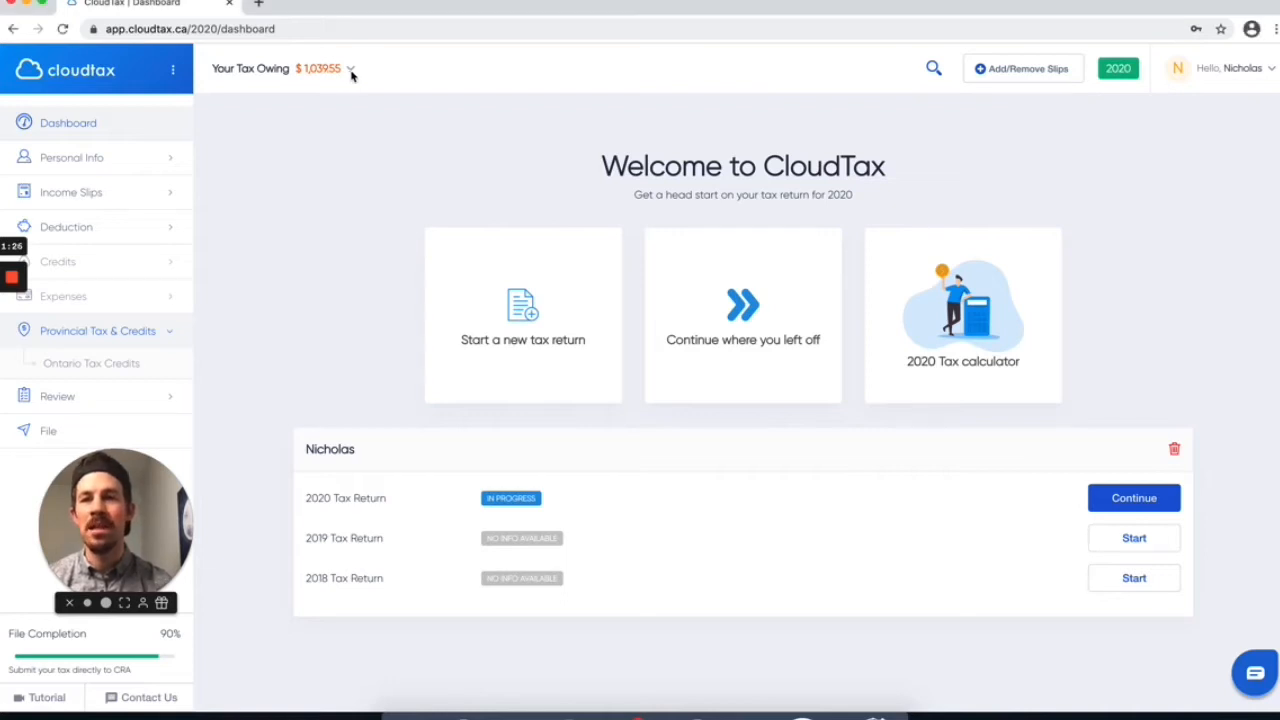
Step: Review the tax owing breakdown on the dashboard and dismiss it
click(350, 68)
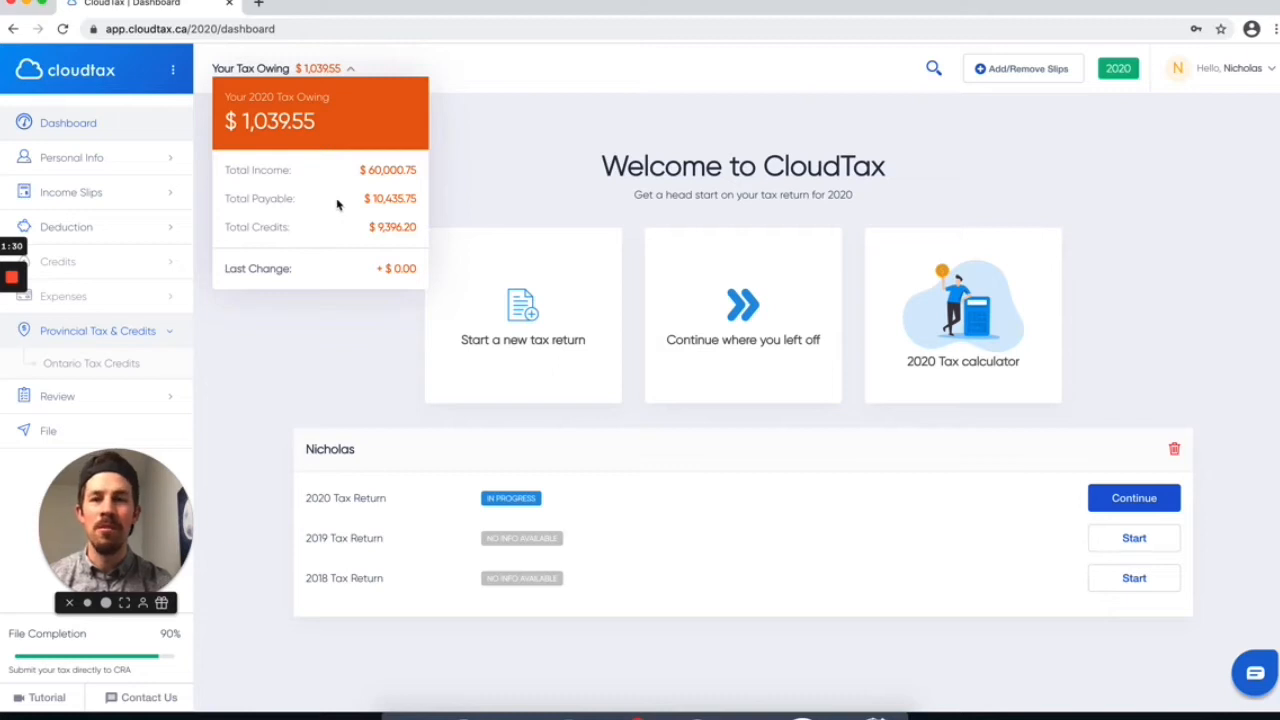
mouse_move(300, 216)
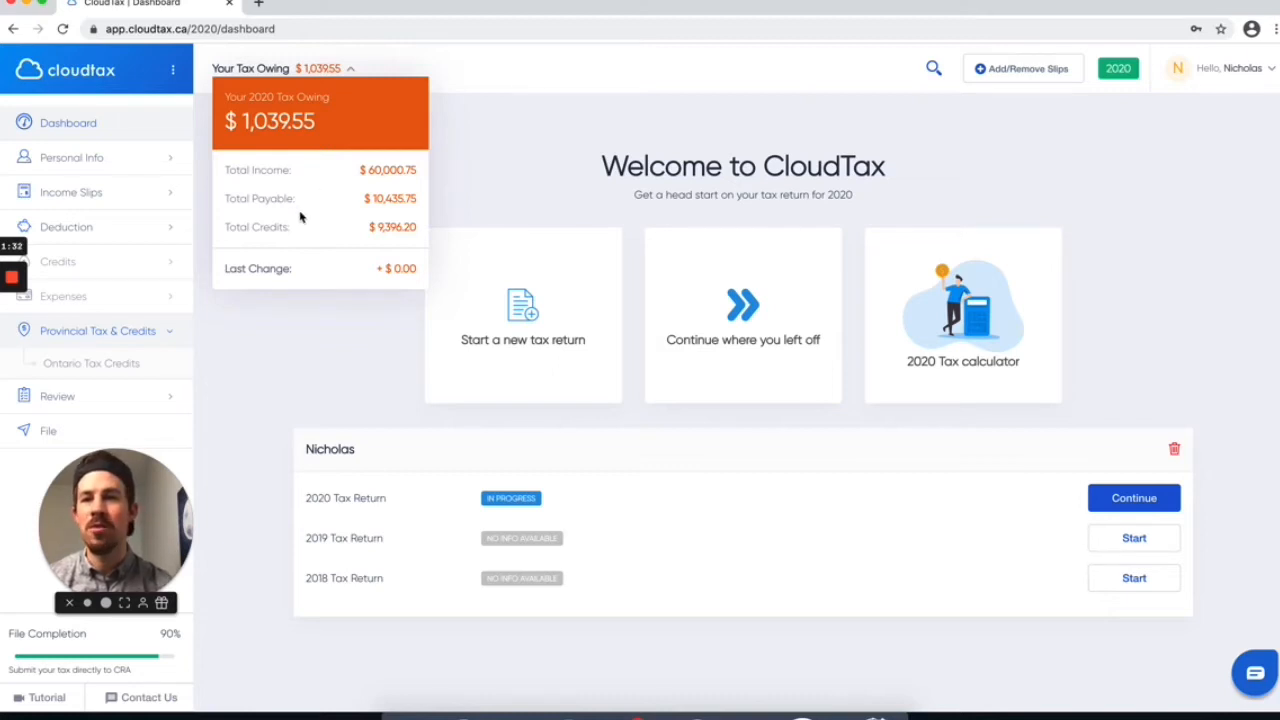
mouse_move(338, 276)
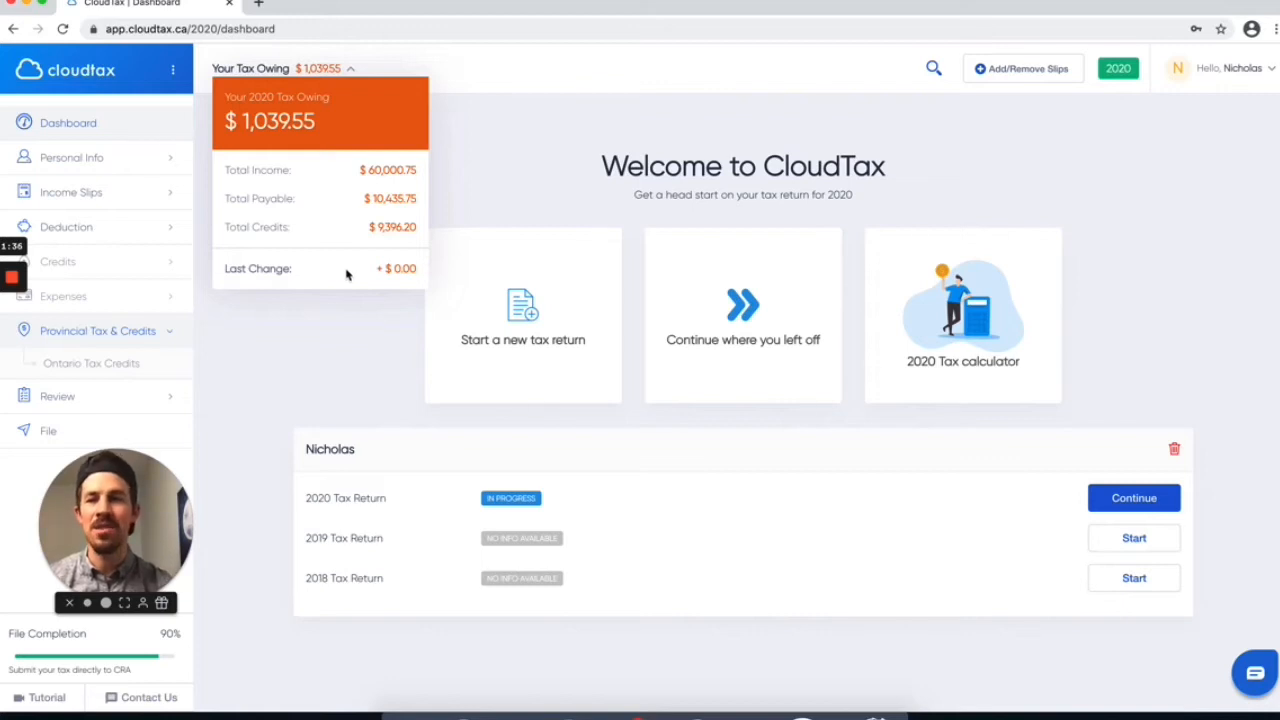
mouse_move(378, 274)
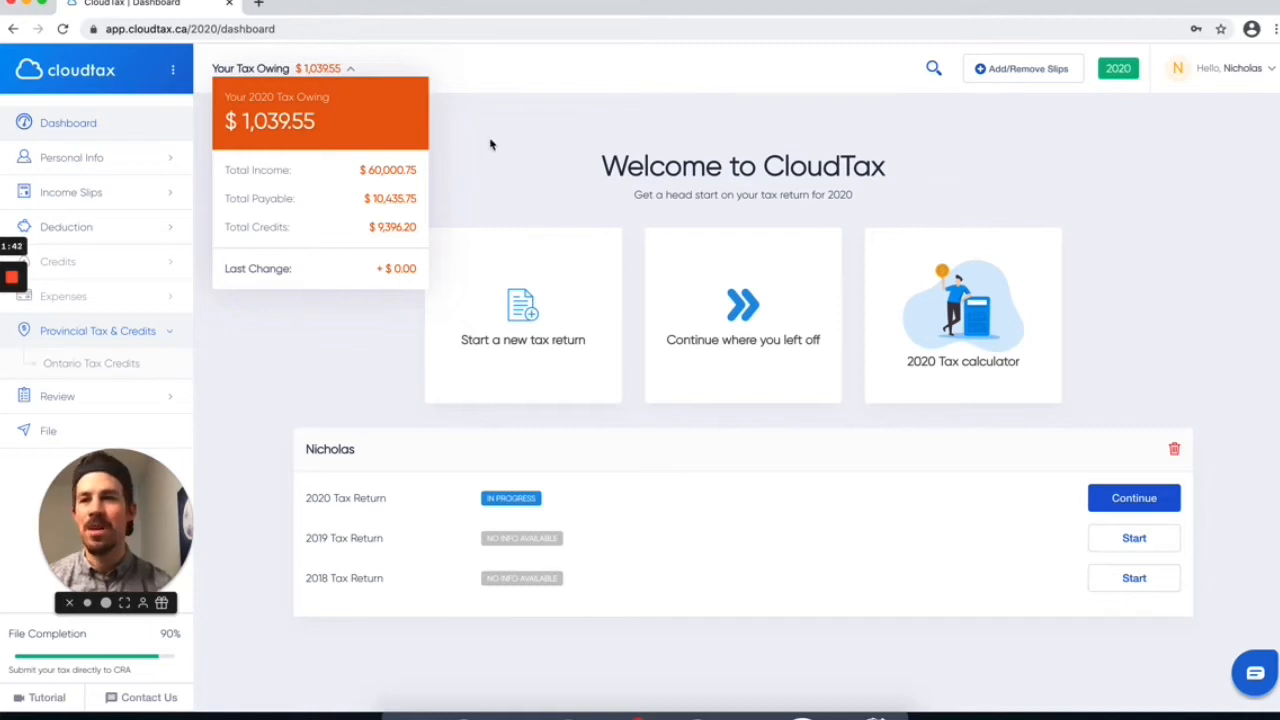
click(352, 68)
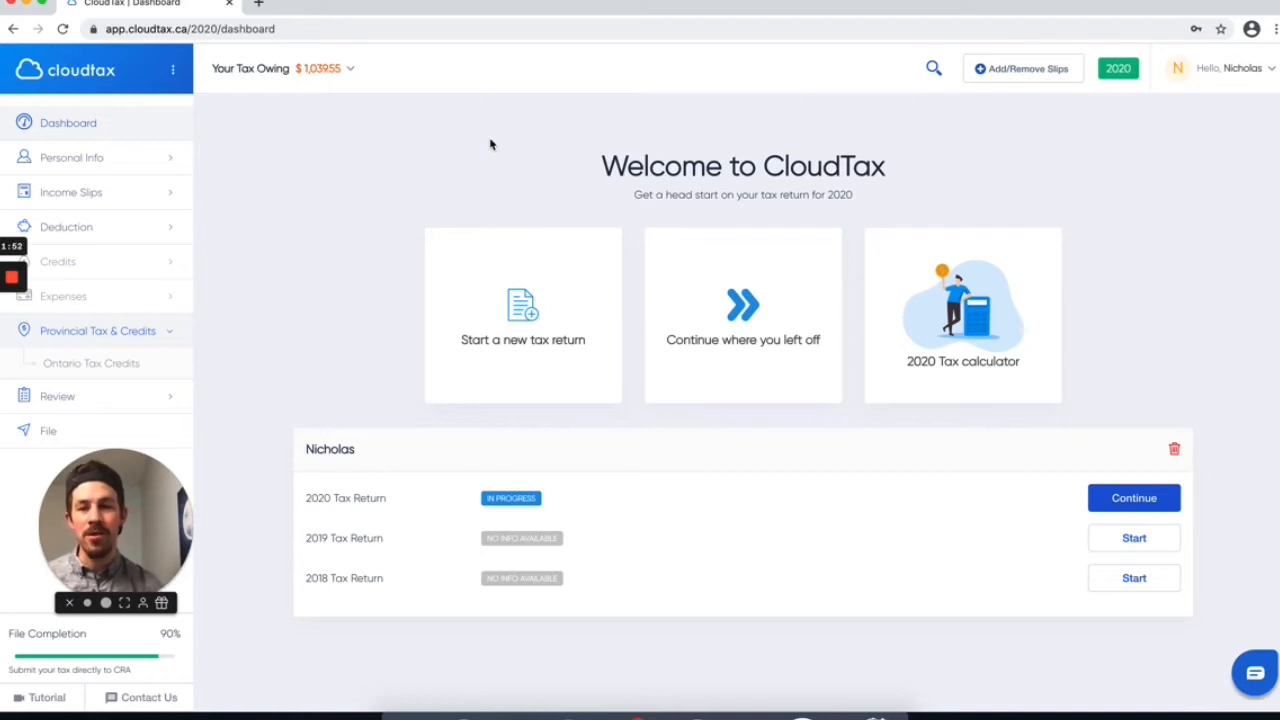
mouse_move(340, 590)
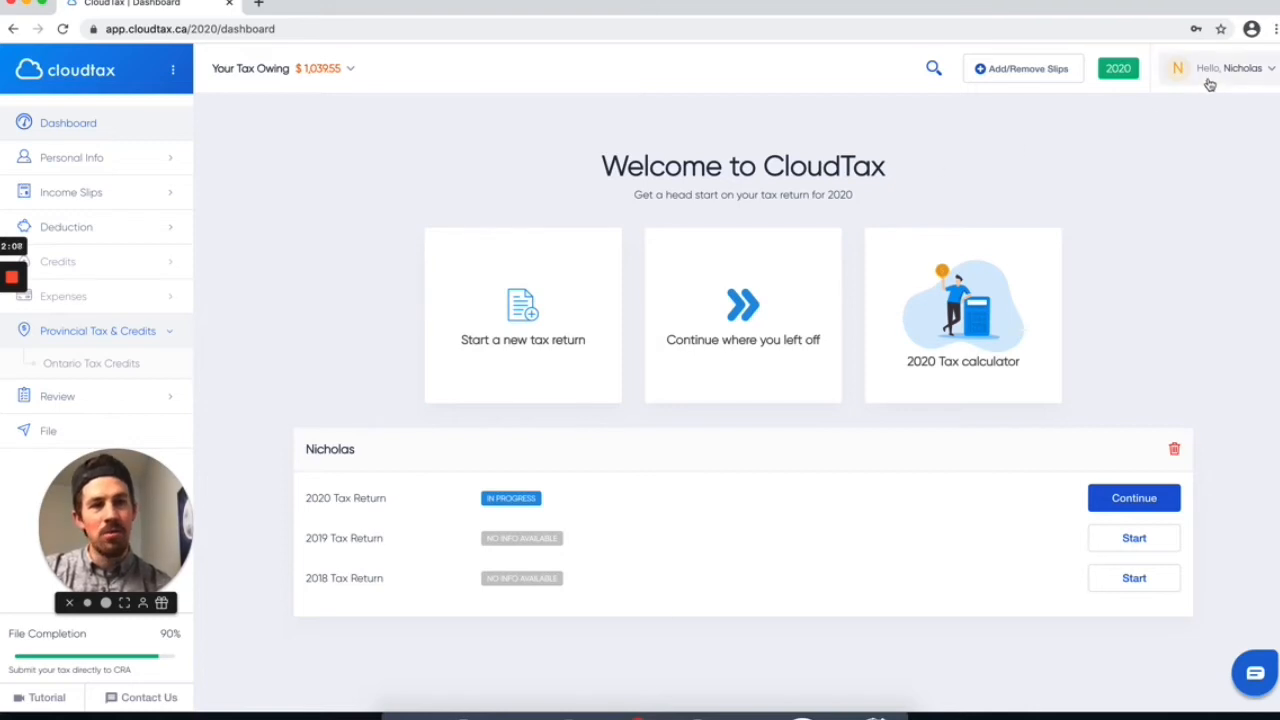
Step: Reach My Profile via Hello, Nicholas and continue past it to the tile selection
click(1230, 68)
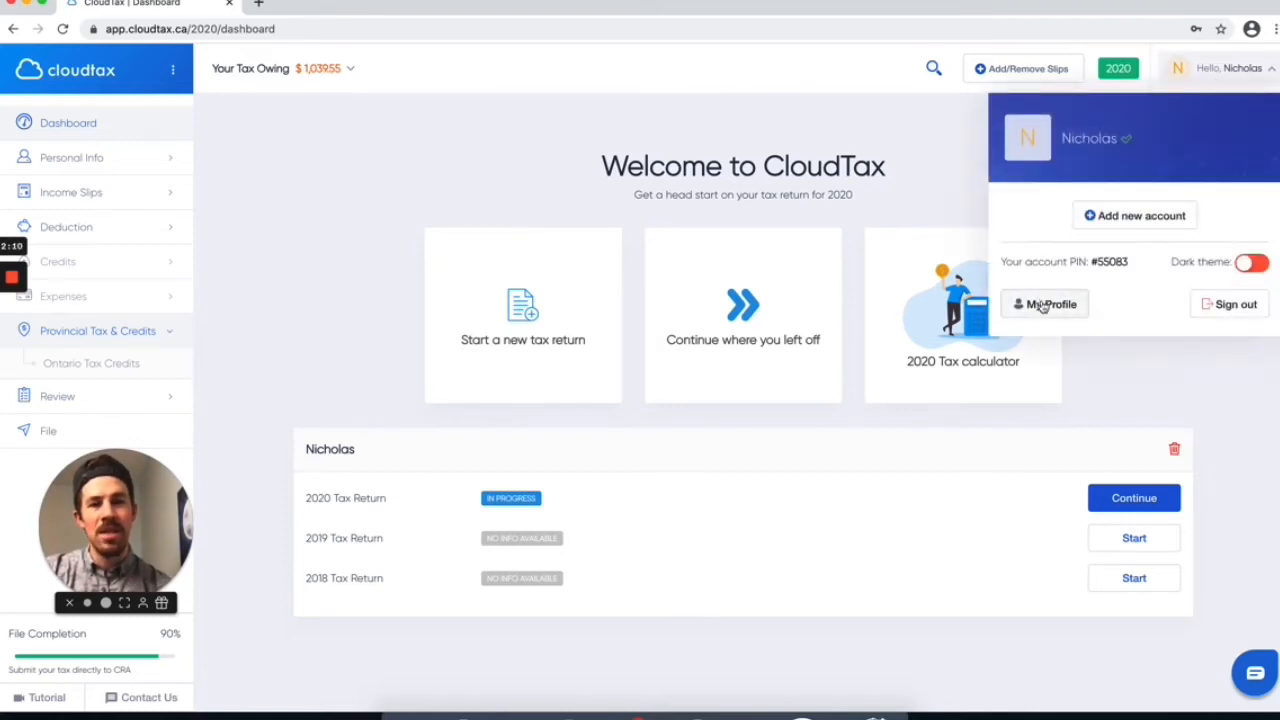
click(1044, 304)
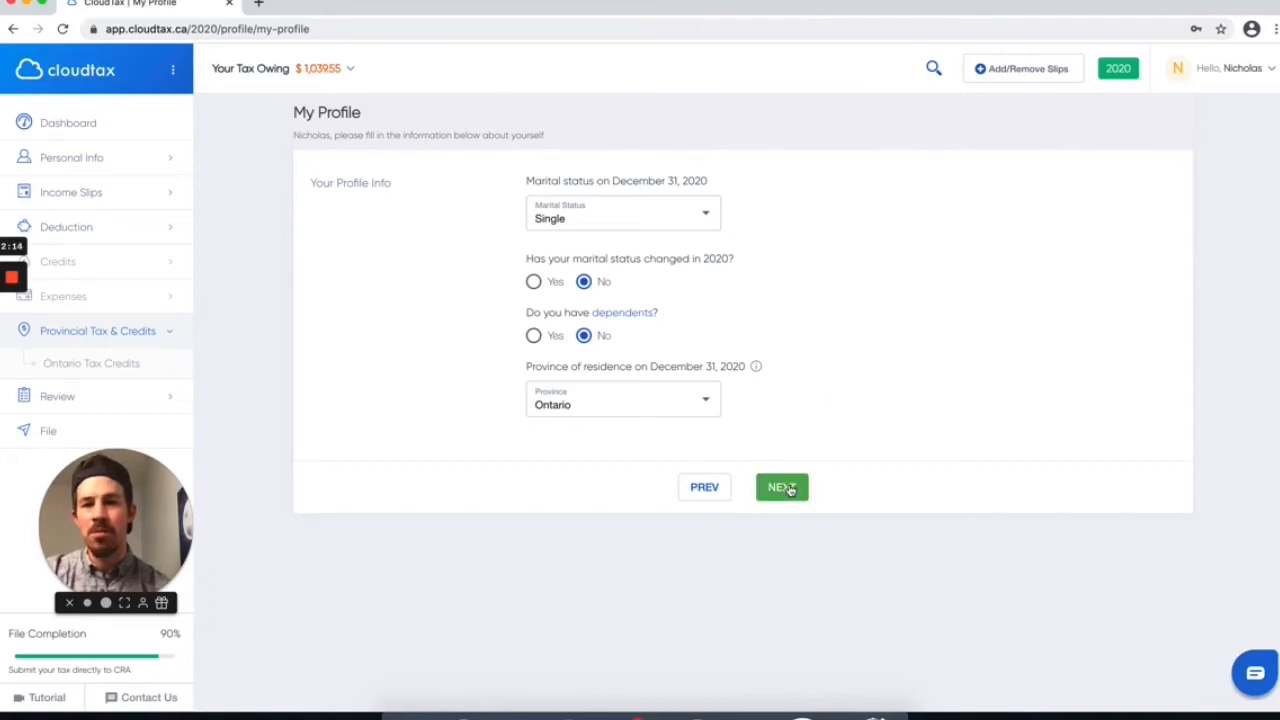
click(780, 488)
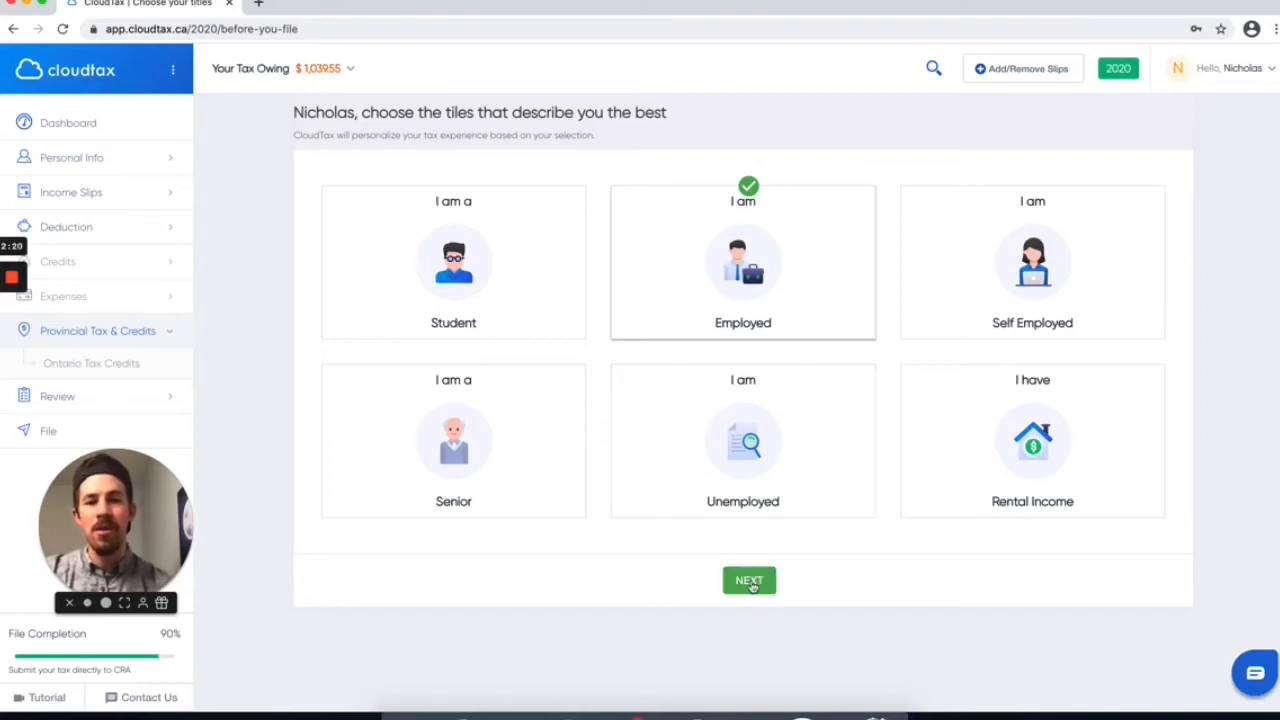
Step: Reach Add or remove slips and view the Credits and Expenses lists, leaving them unchecked
click(748, 580)
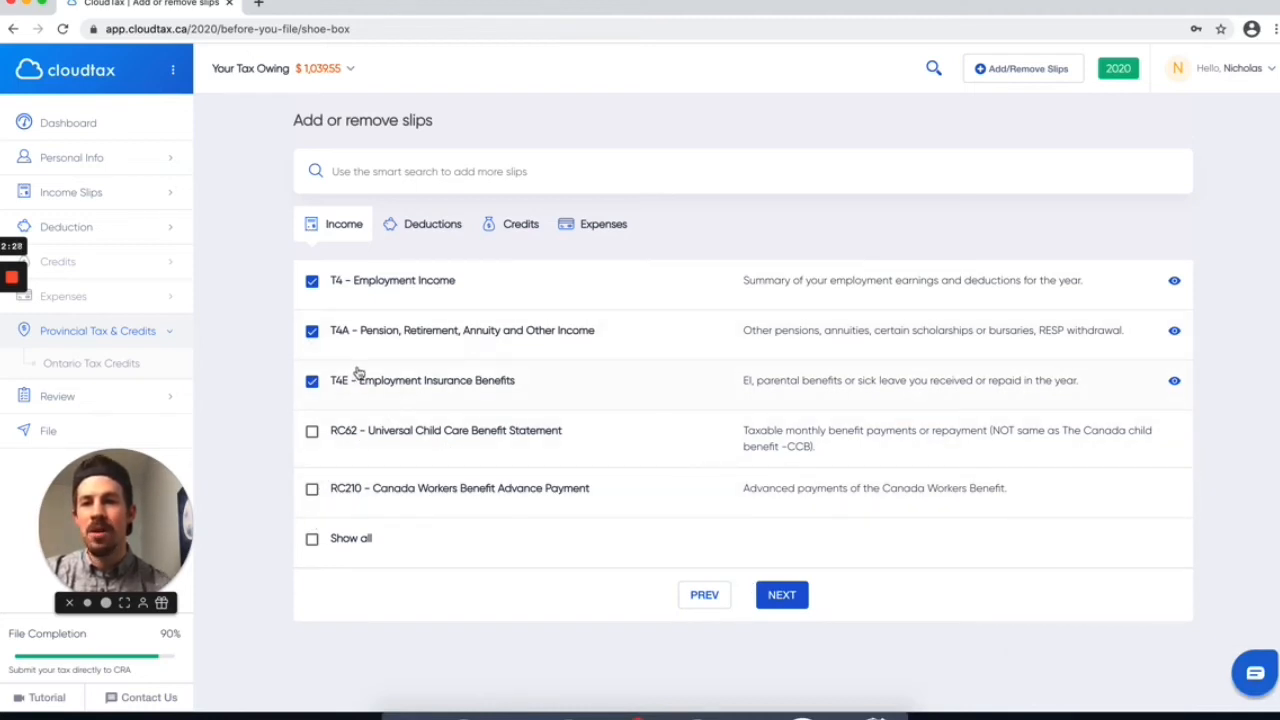
mouse_move(604, 224)
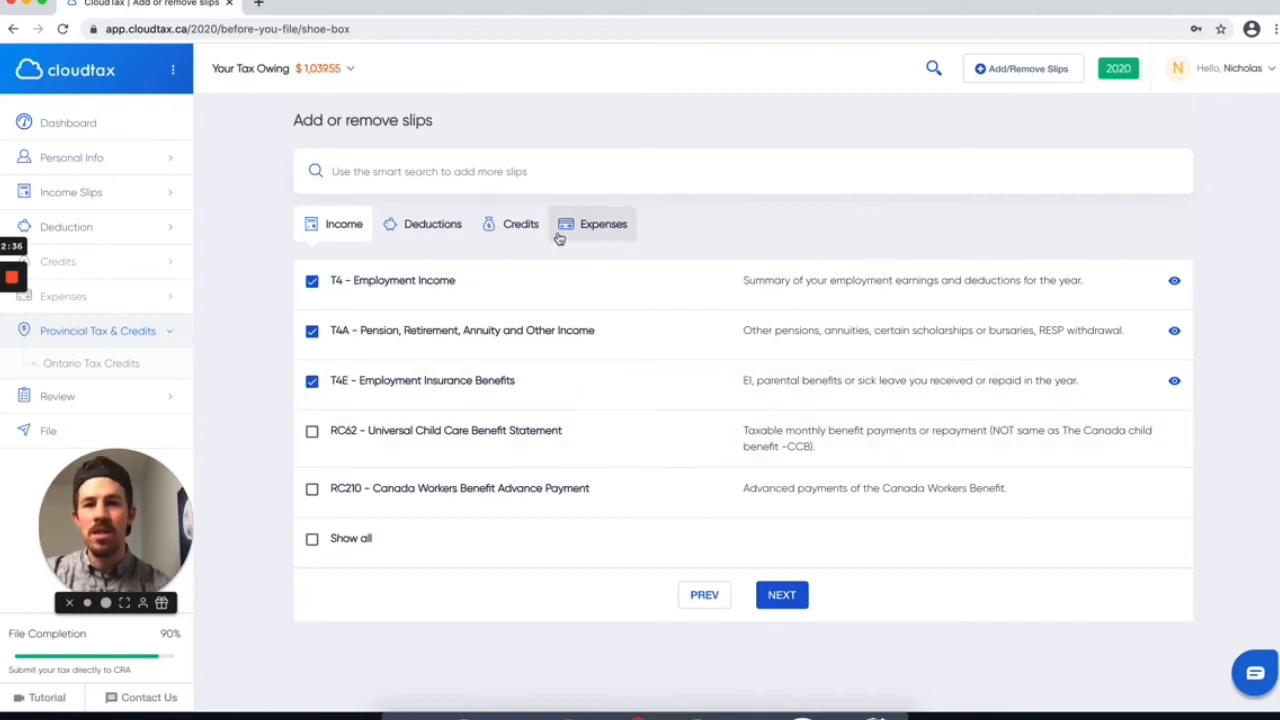
click(520, 224)
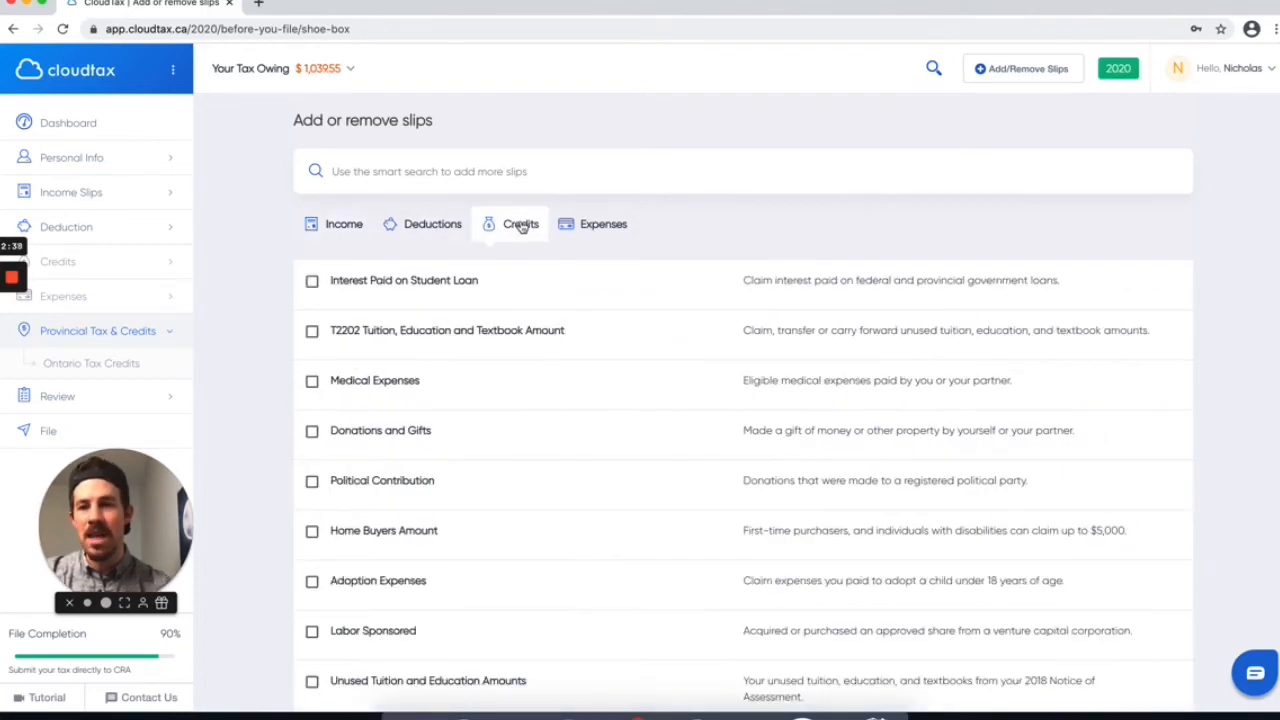
click(604, 224)
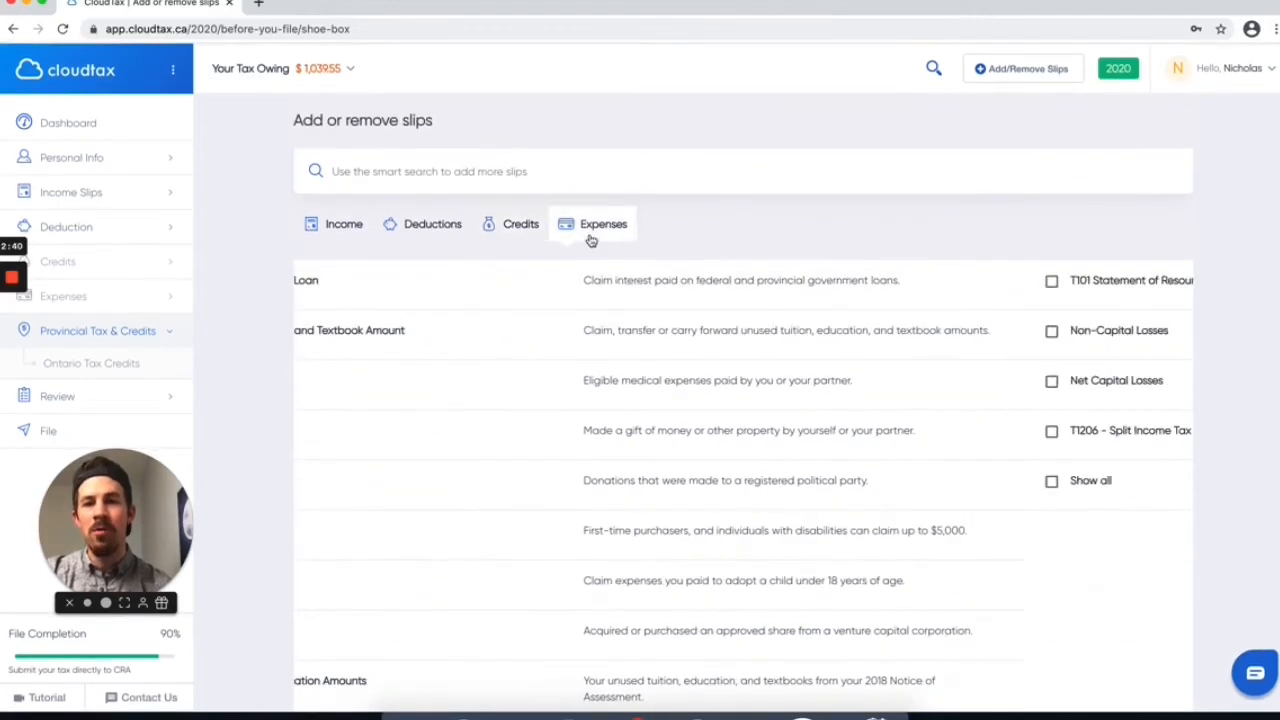
click(604, 224)
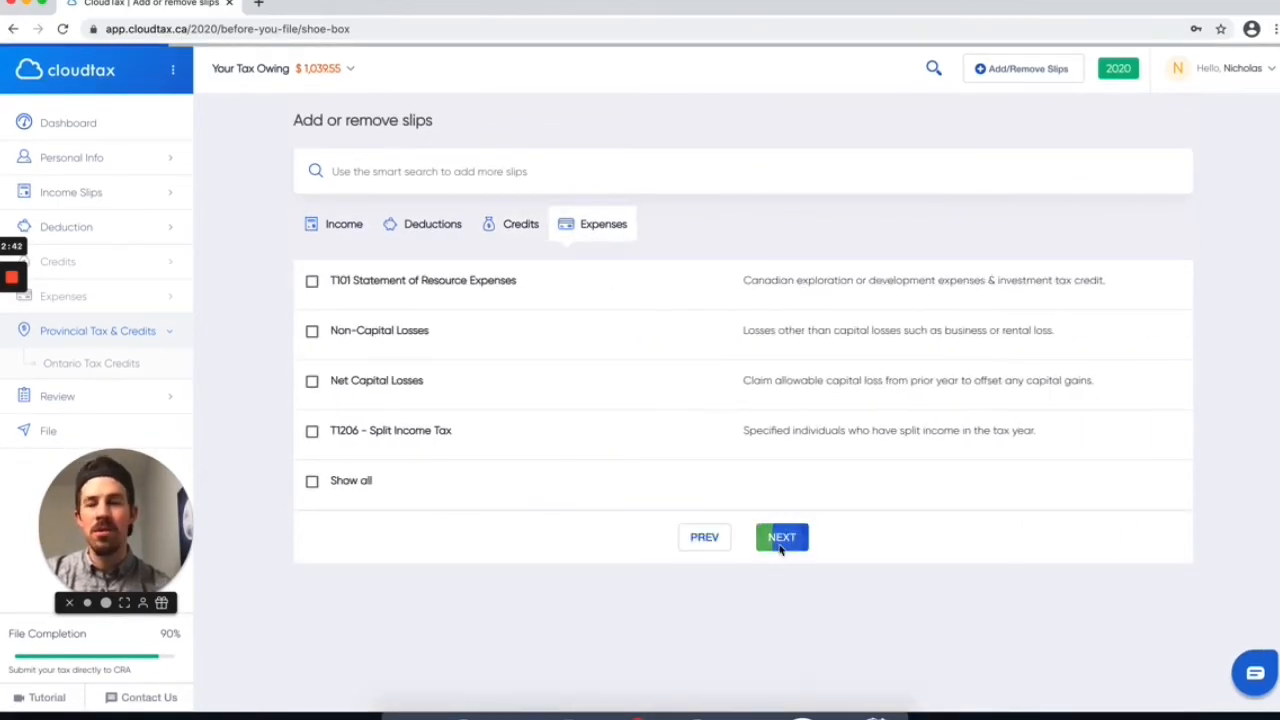
Step: Leave slip selection and save Your Information unchanged
click(780, 536)
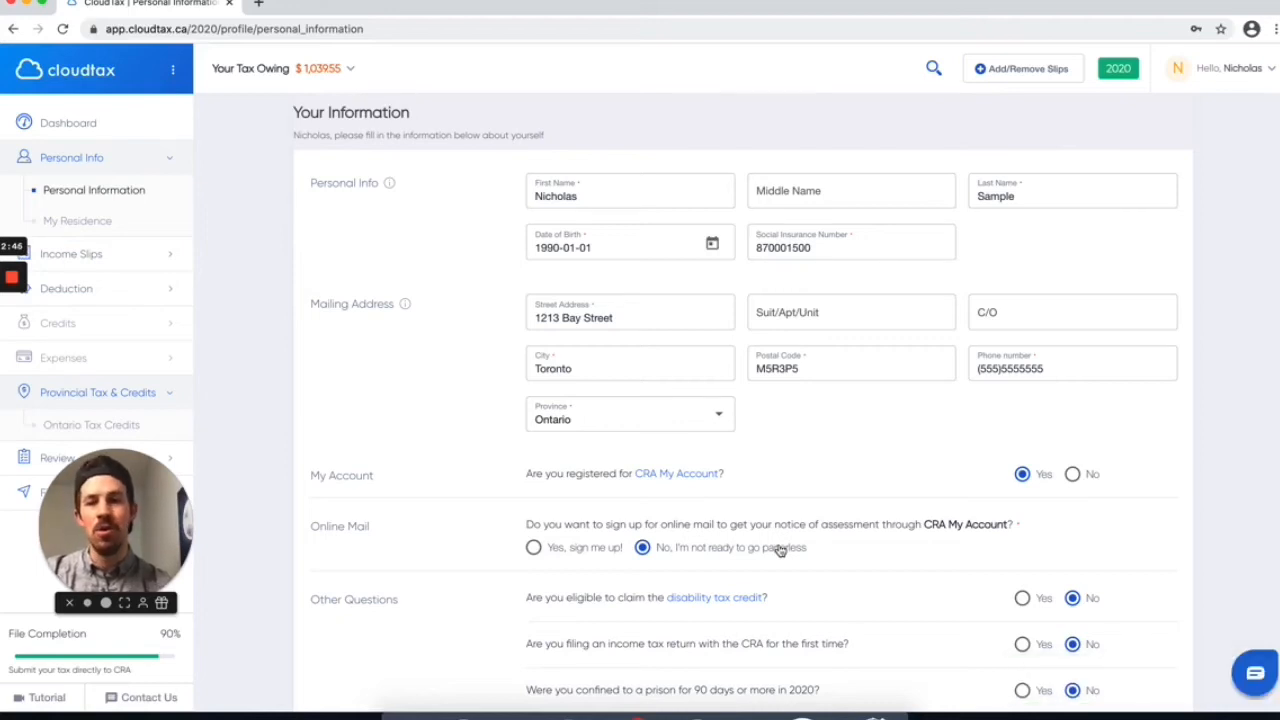
scroll(down, 3)
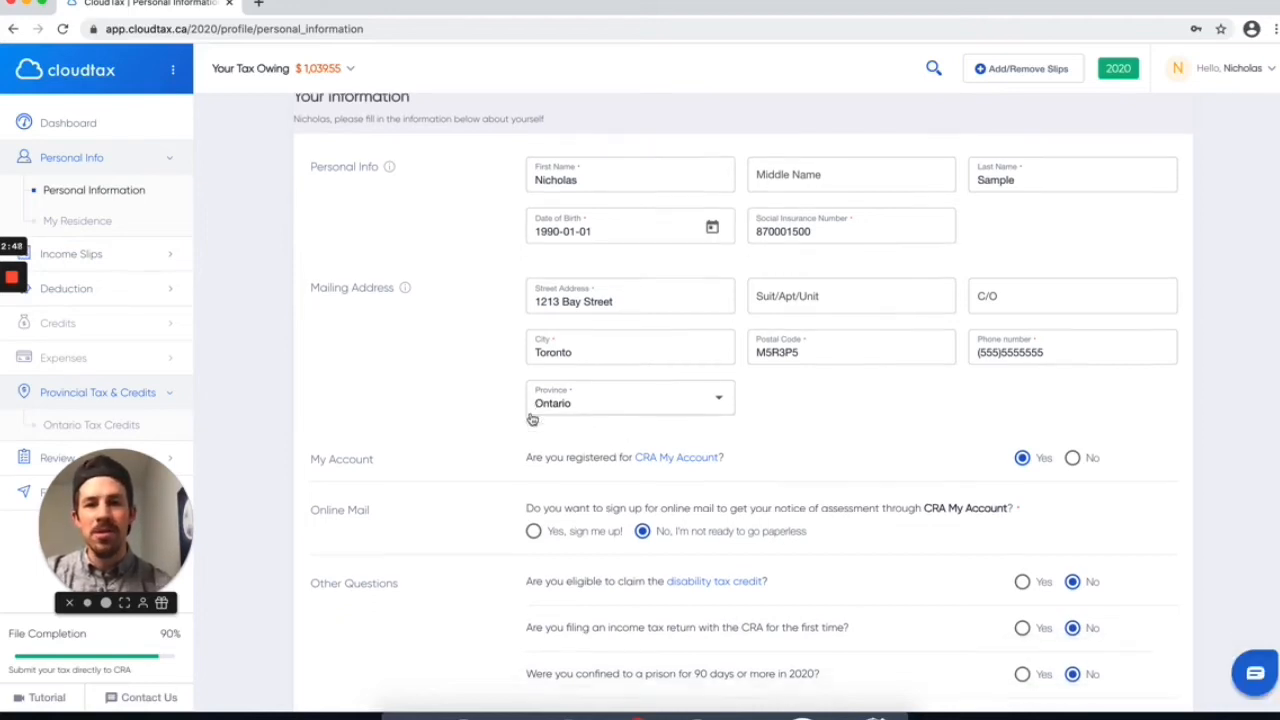
scroll(down, 3)
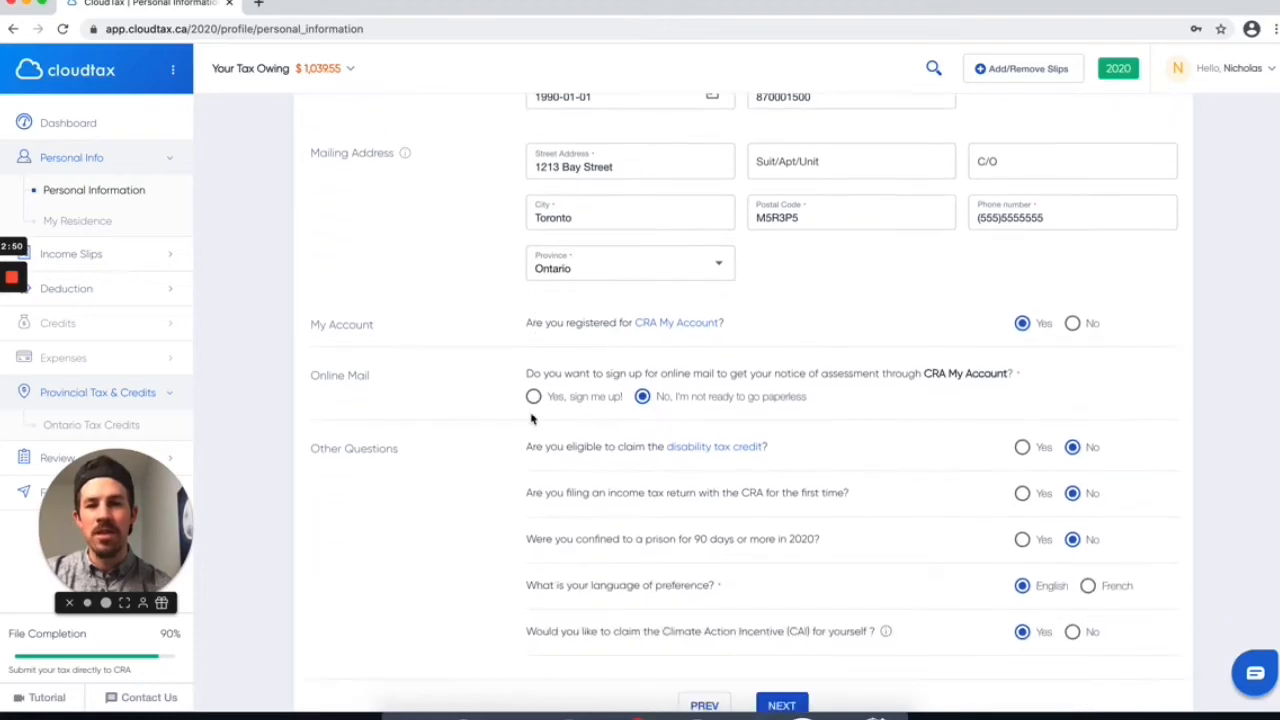
scroll(down, 3)
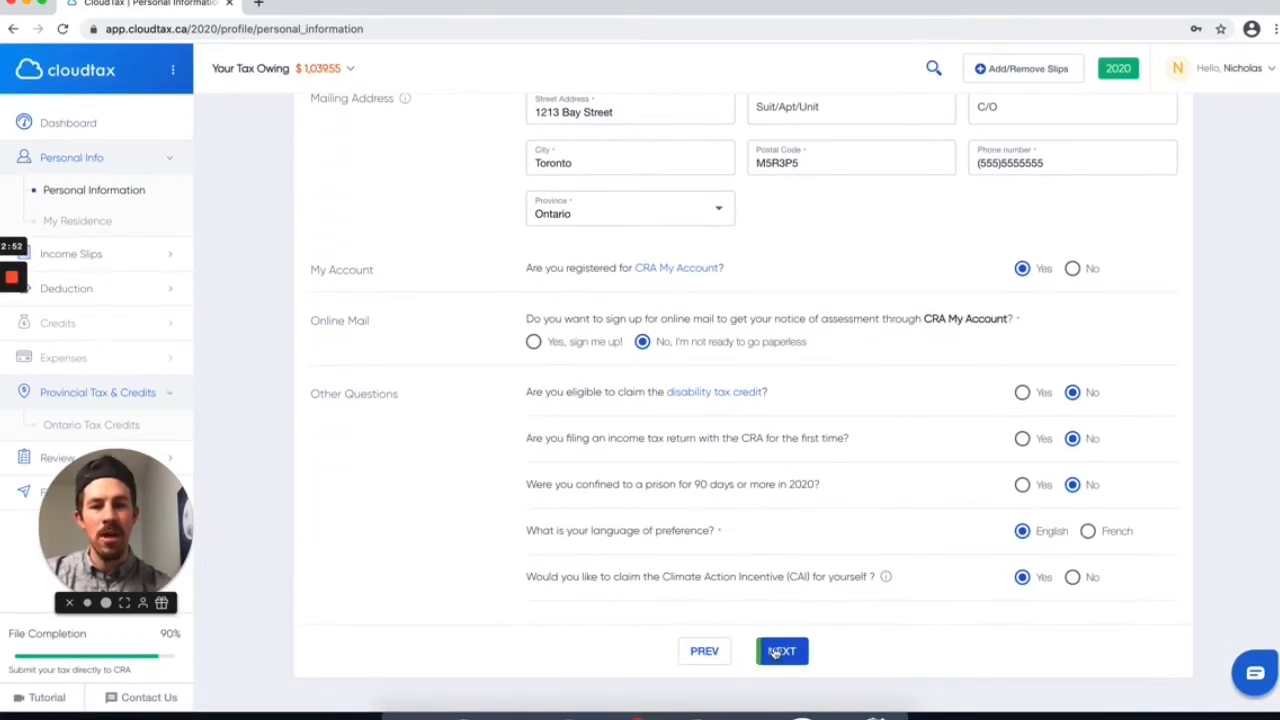
click(780, 652)
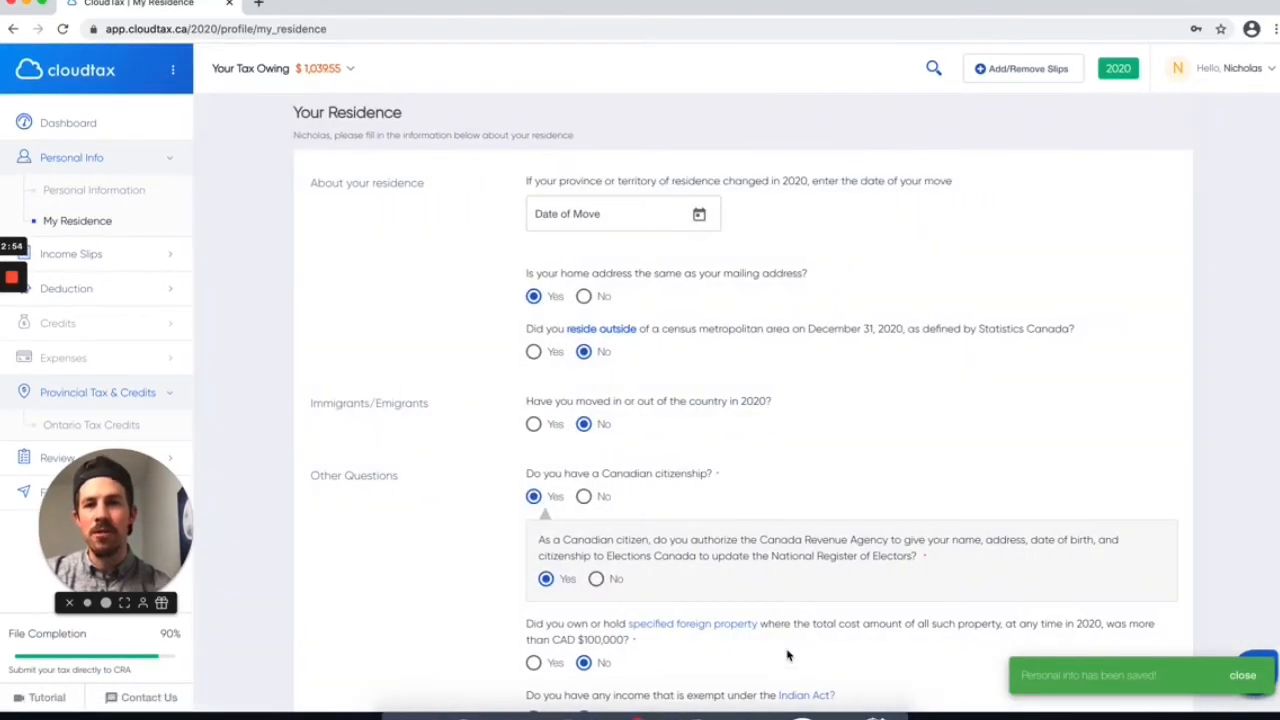
Step: Save Your Residence unchanged and reach the CRA Auto-Fill My Return page
scroll(down, 3)
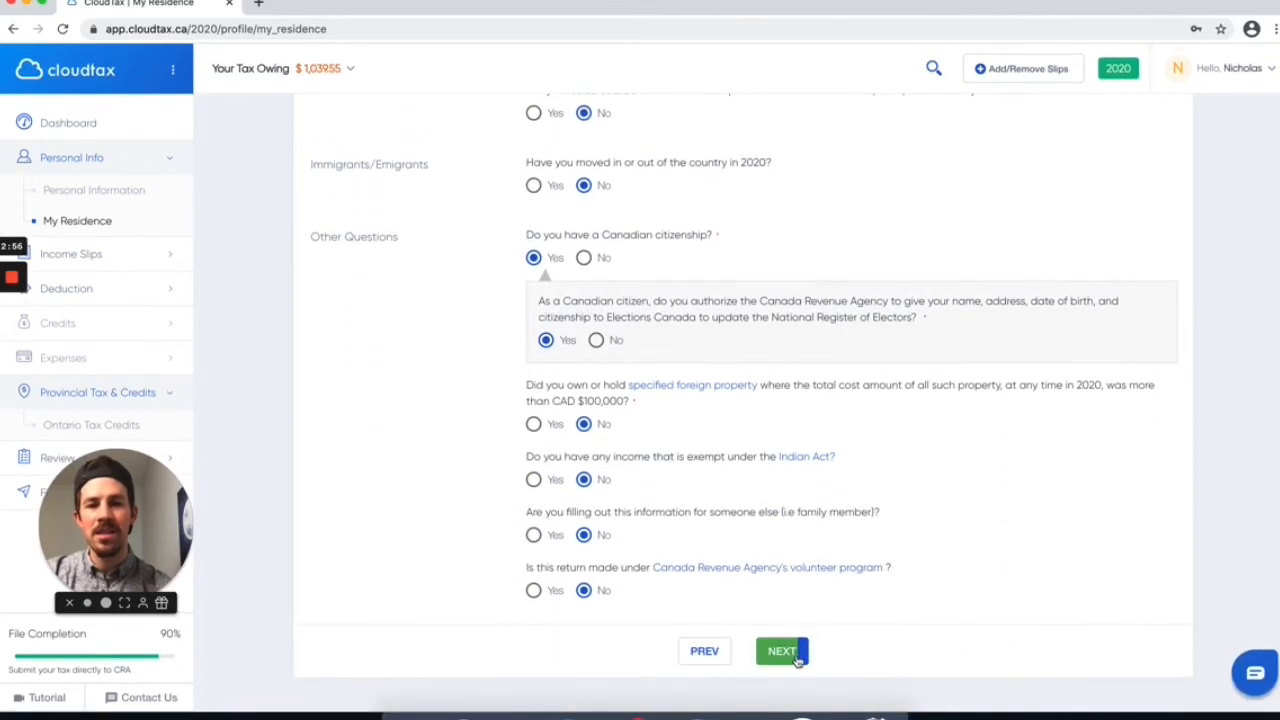
click(780, 652)
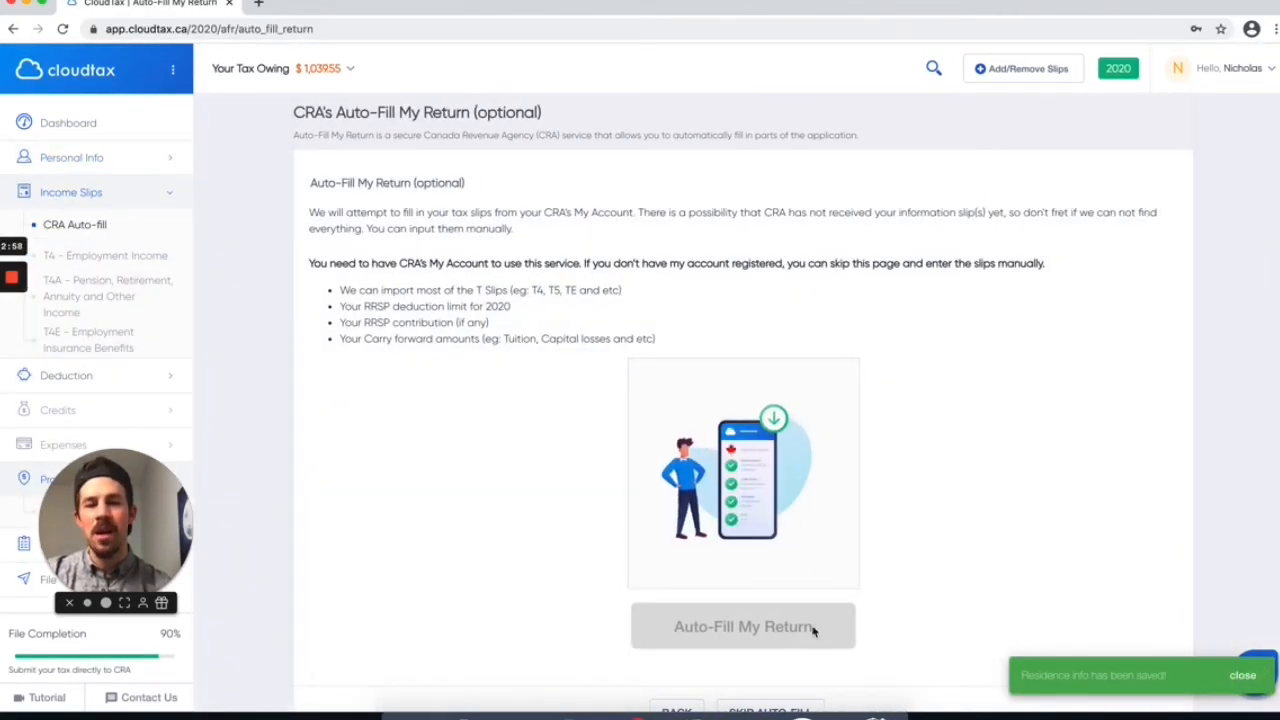
Step: Scroll through The Tax Guys T4 boxes showing $60,000.75 earnings and $9,074.96 tax deducted
scroll(down, 3)
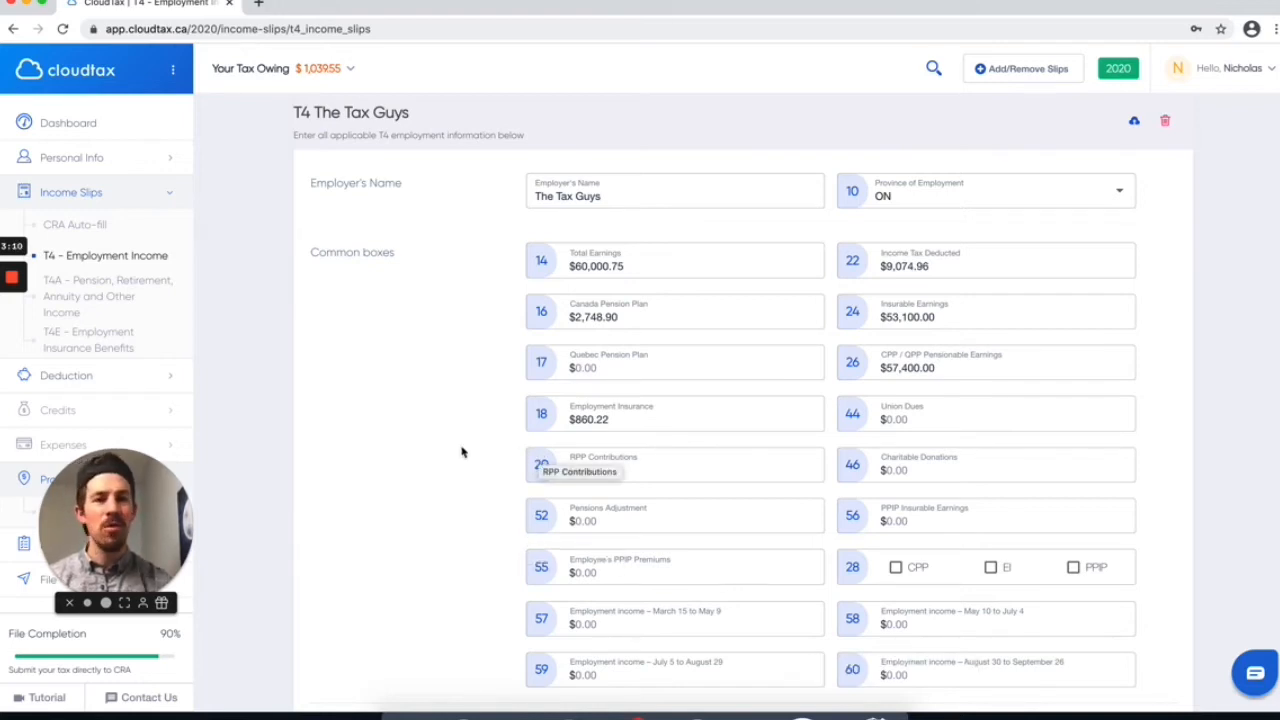
scroll(down, 3)
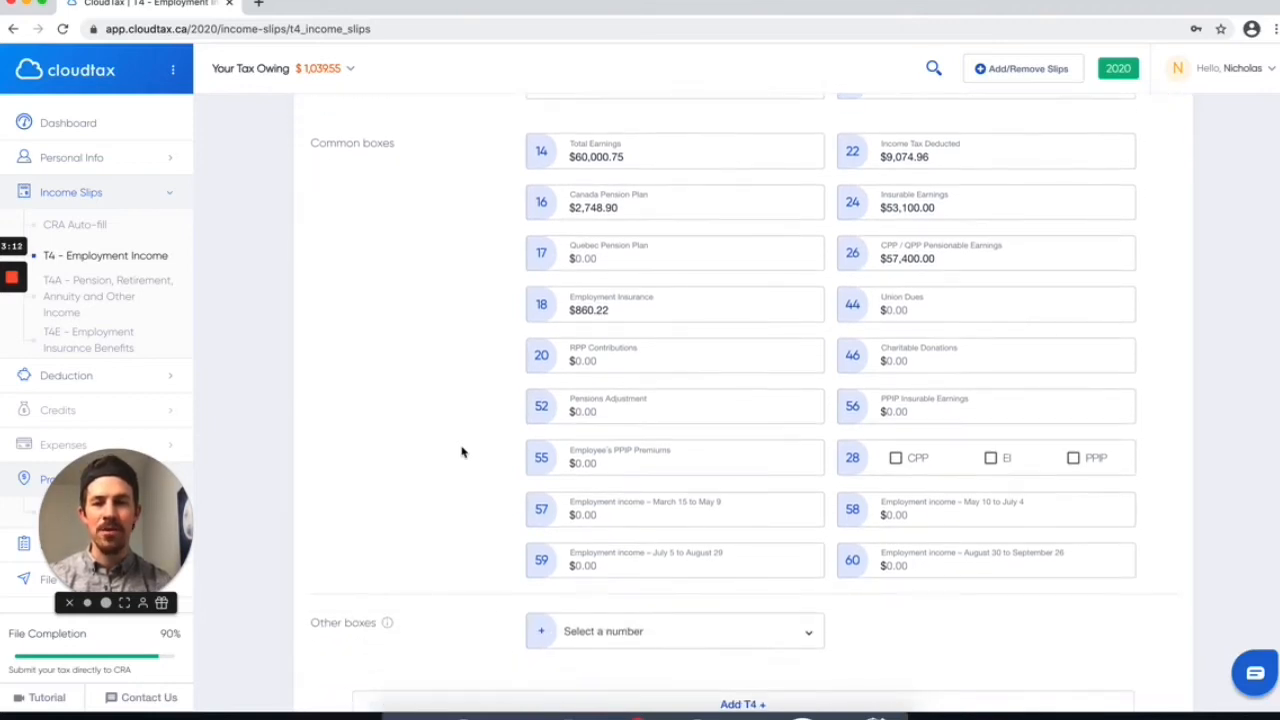
scroll(down, 3)
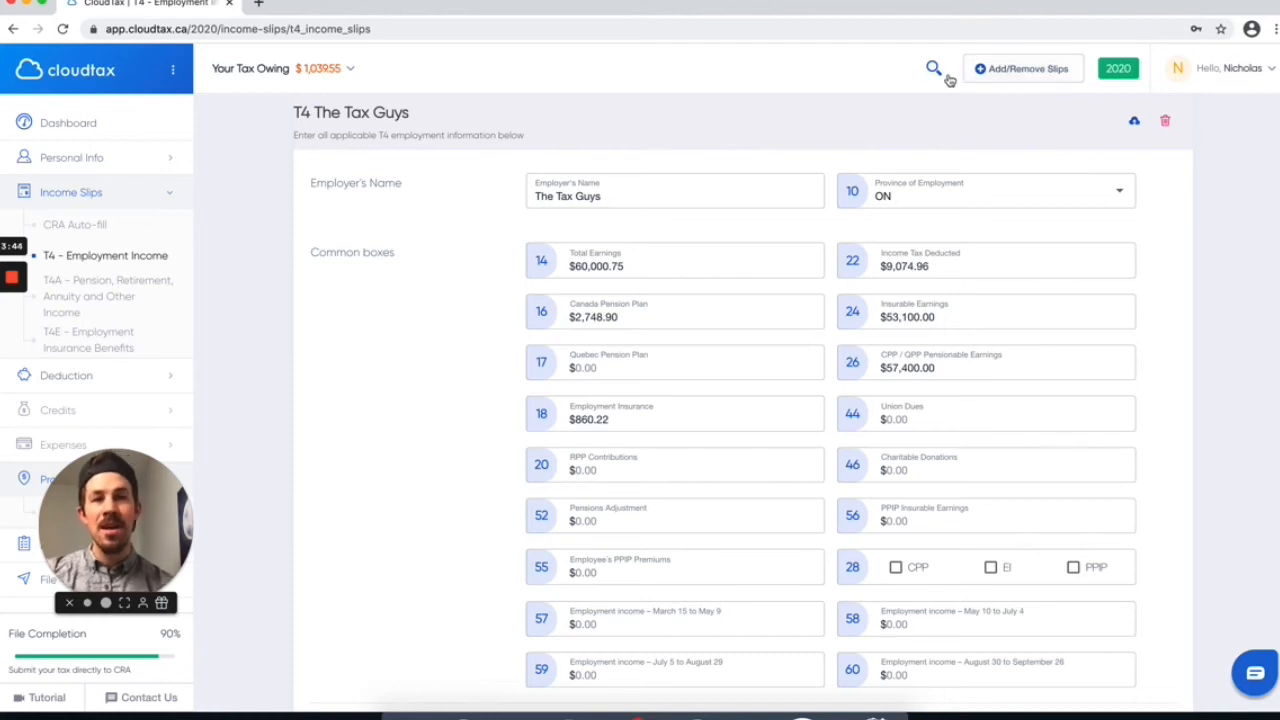
Step: Search 't4' and bring up the blank T4A pension and annuity slip with all amounts $0.00
click(932, 68)
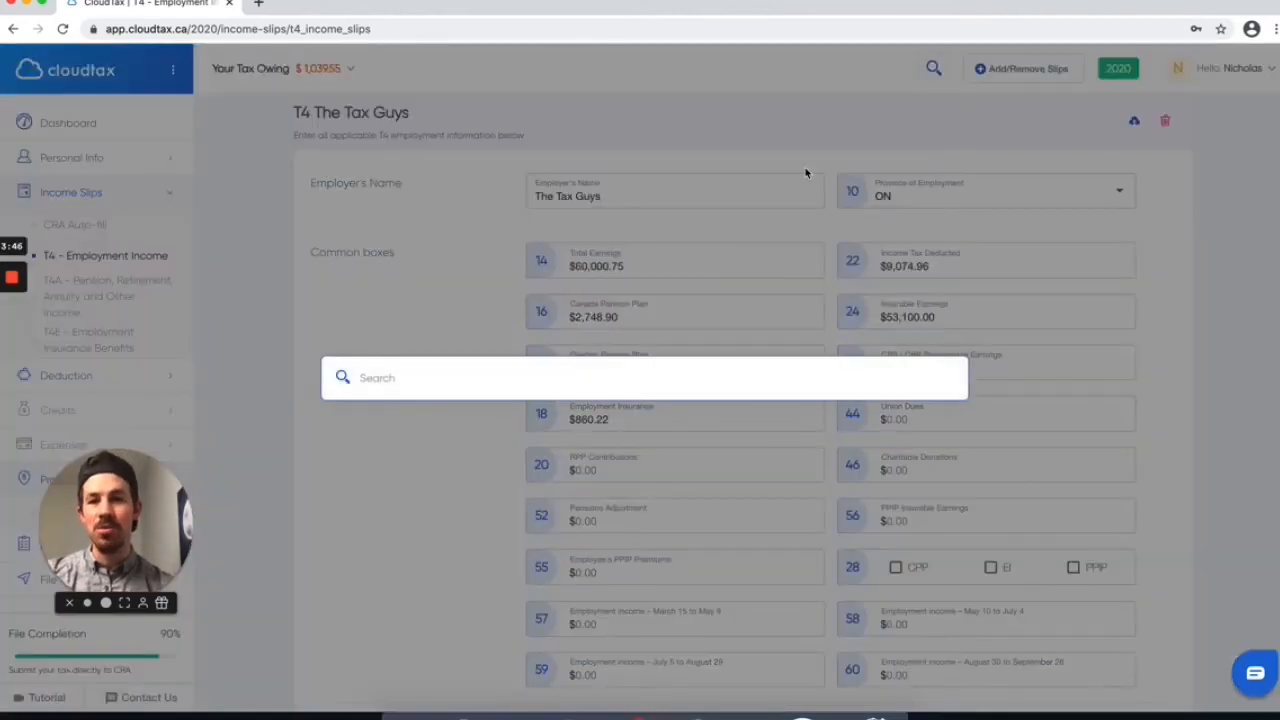
text(t4)
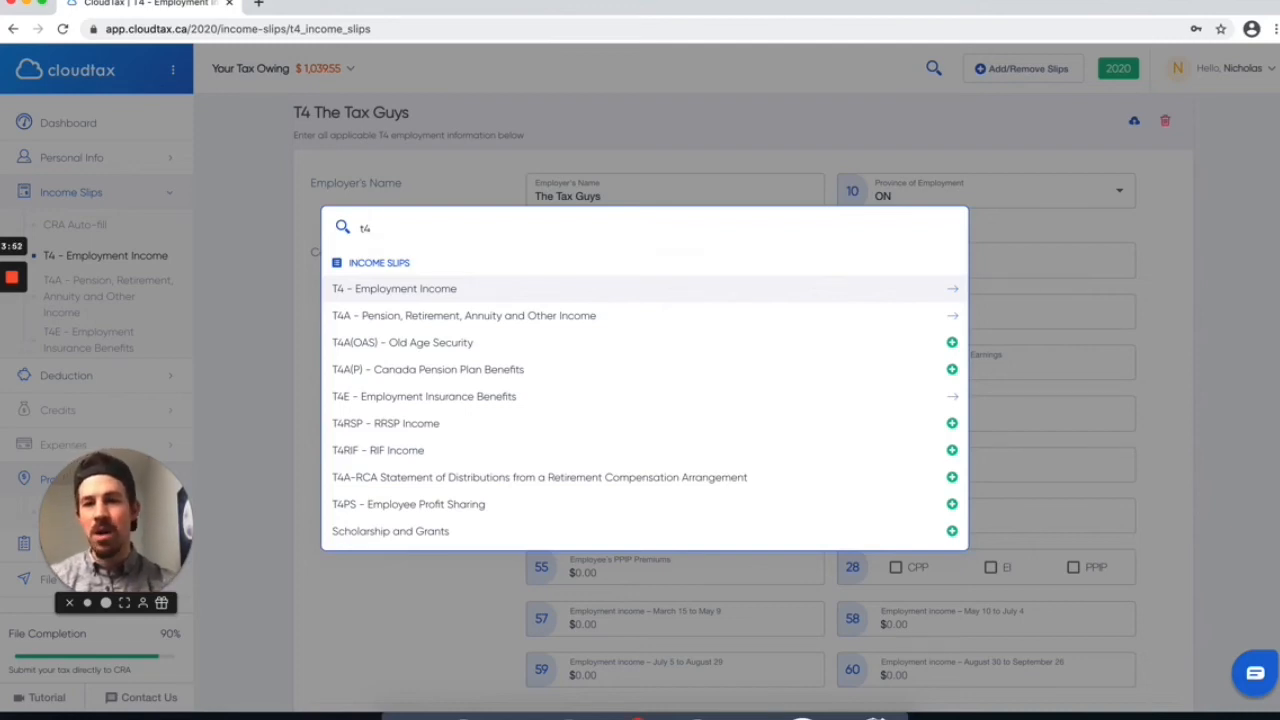
mouse_move(640, 368)
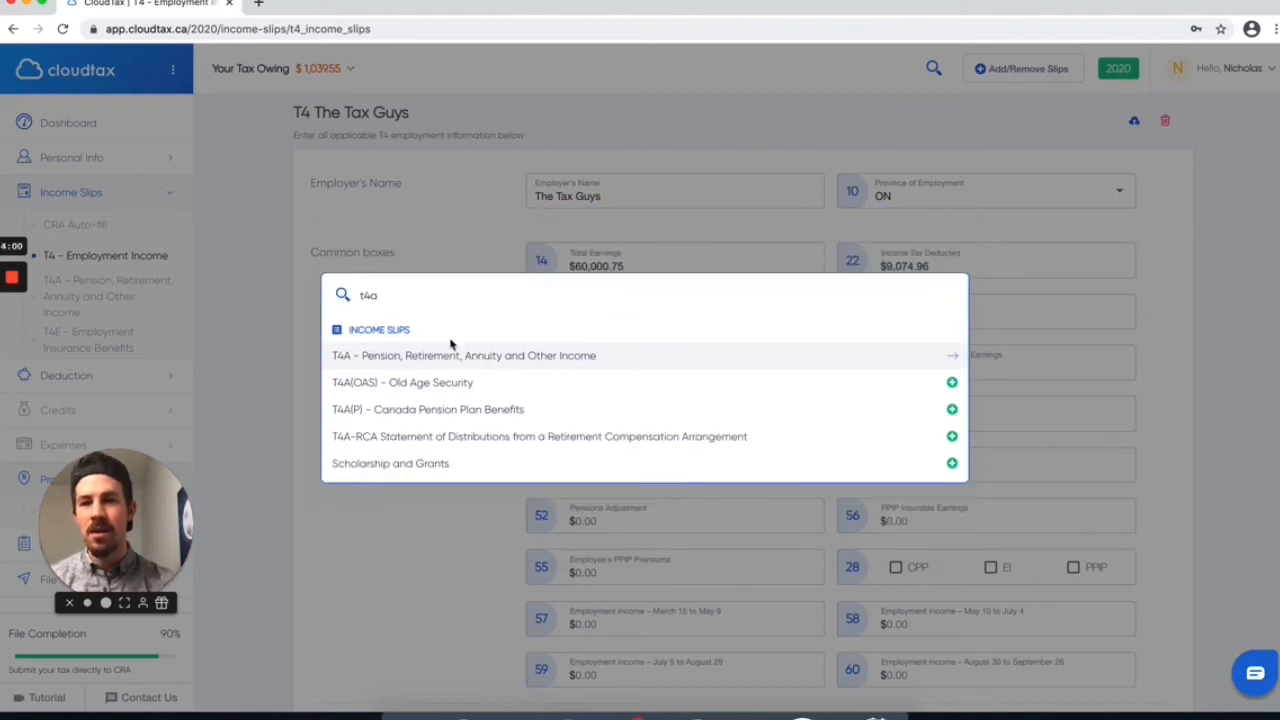
click(464, 356)
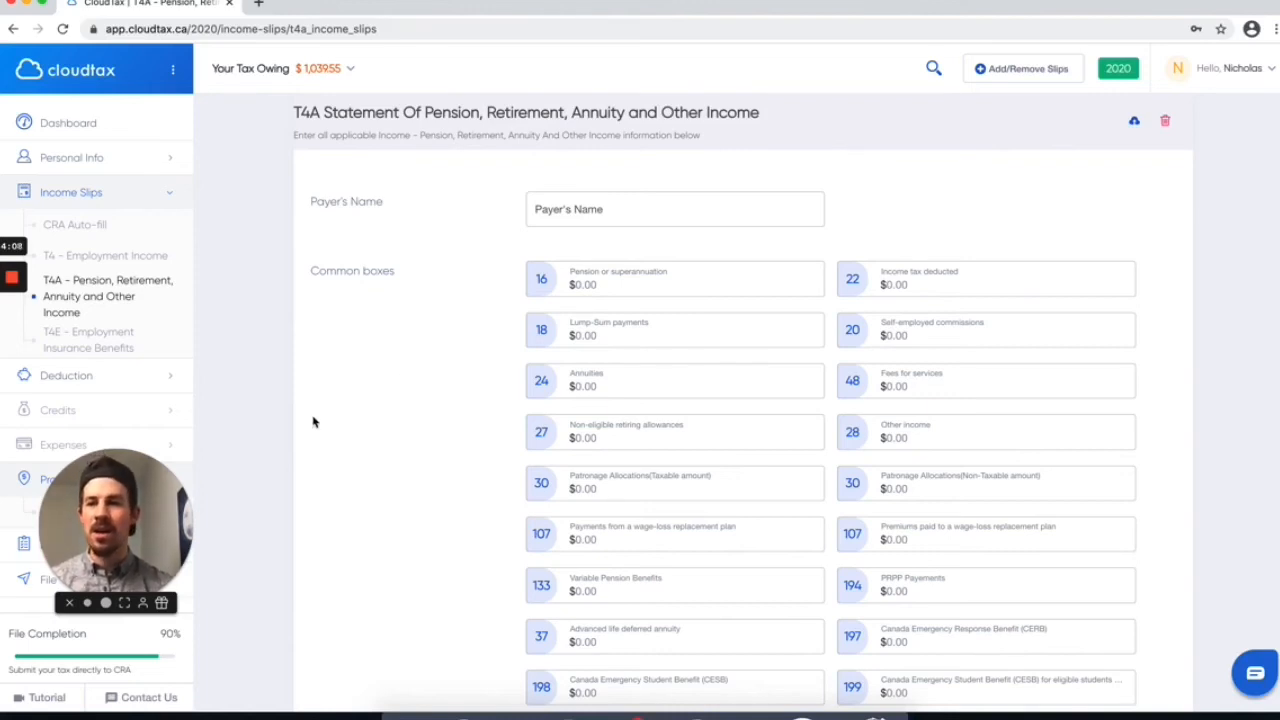
scroll(down, 3)
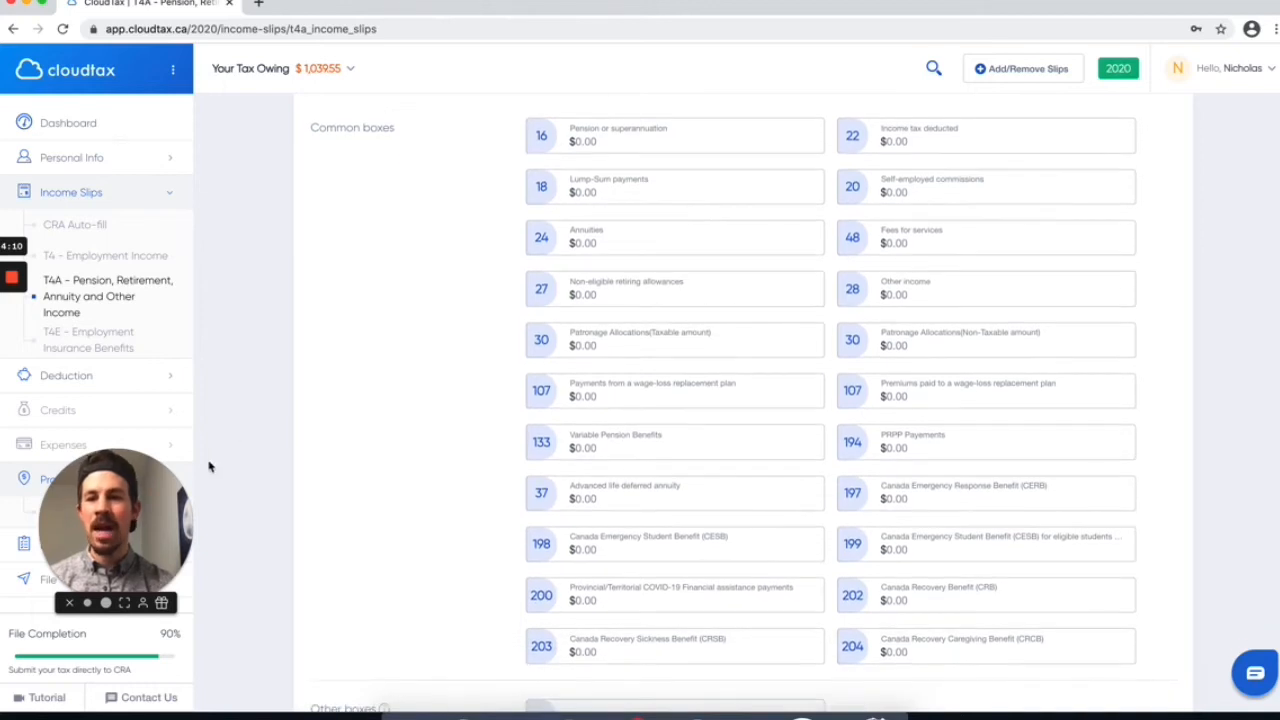